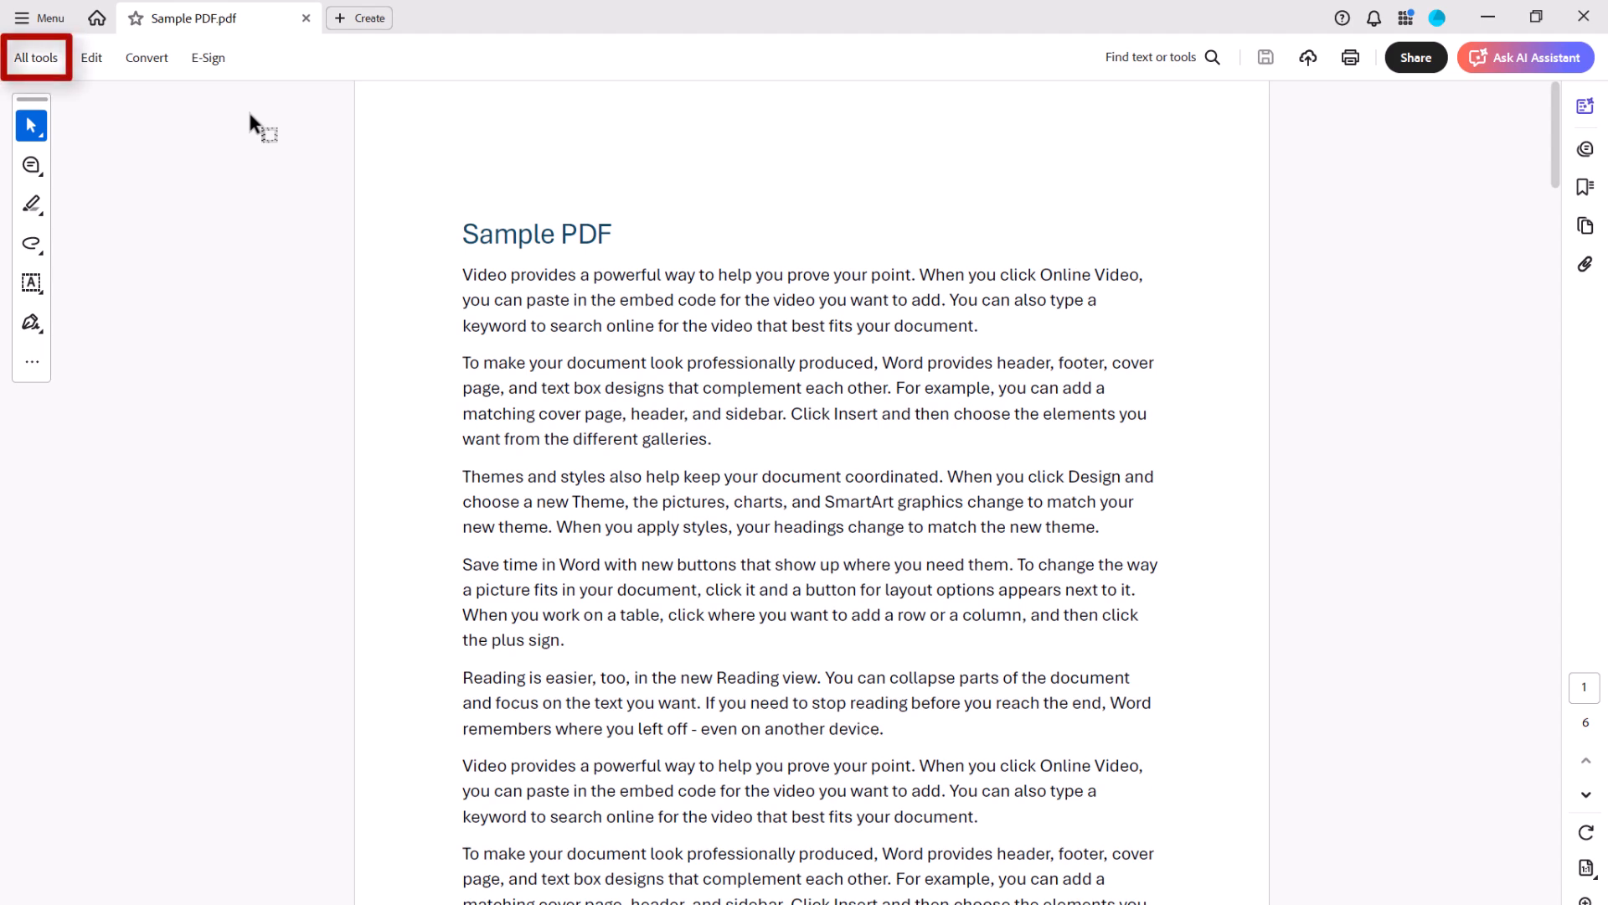
- Bring up the Redact a PDF tool for Sample PDF from All tools
click(35, 57)
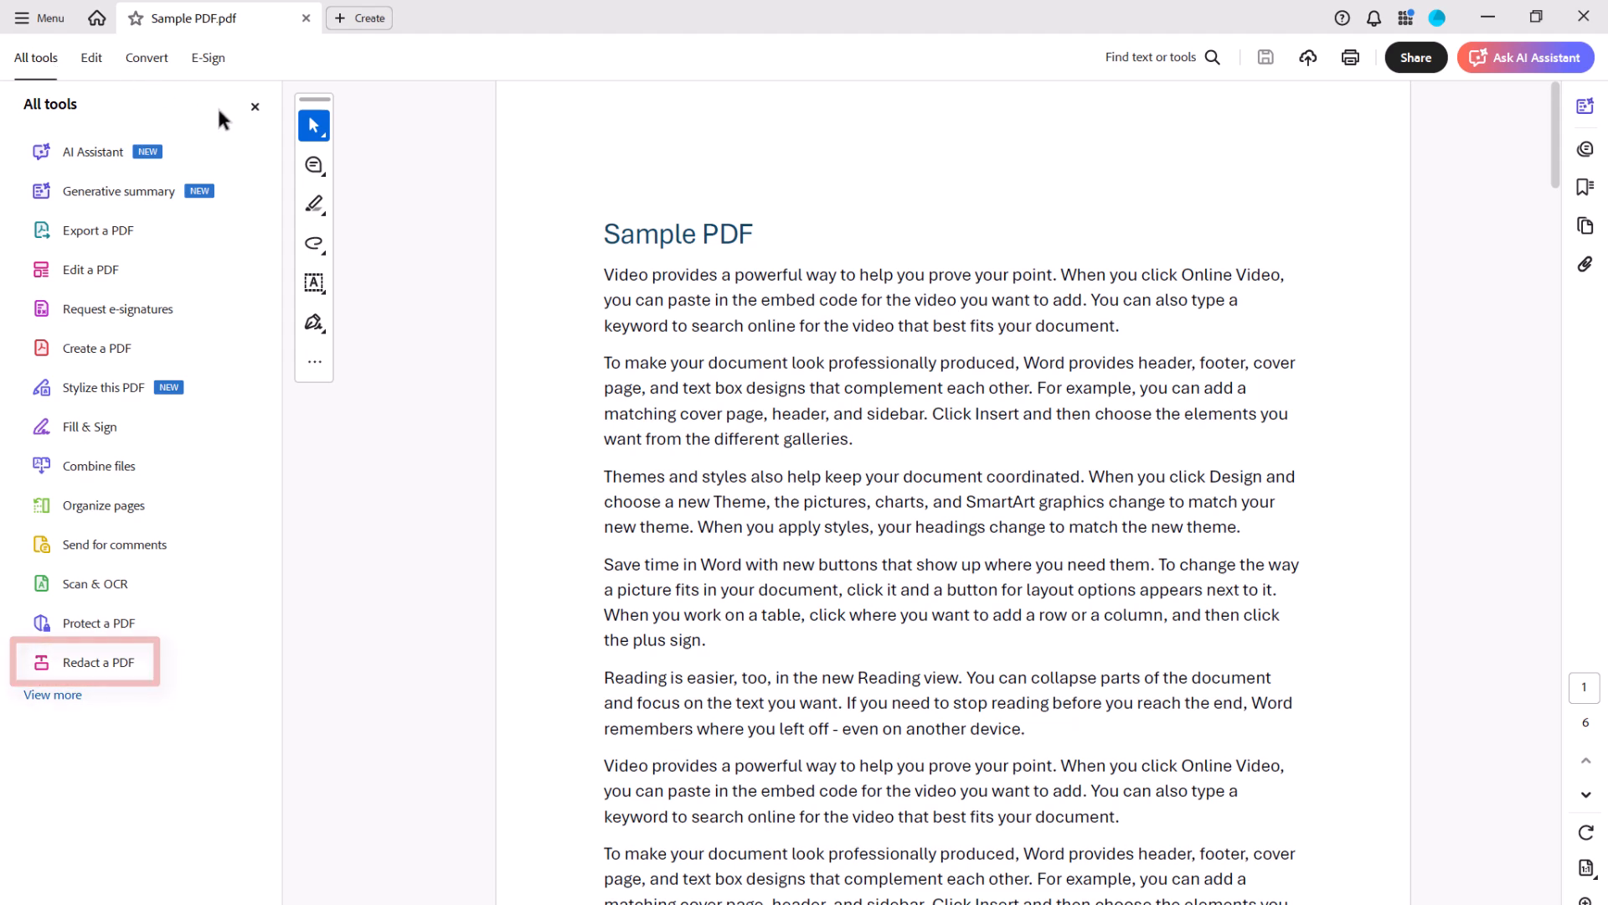
click(97, 661)
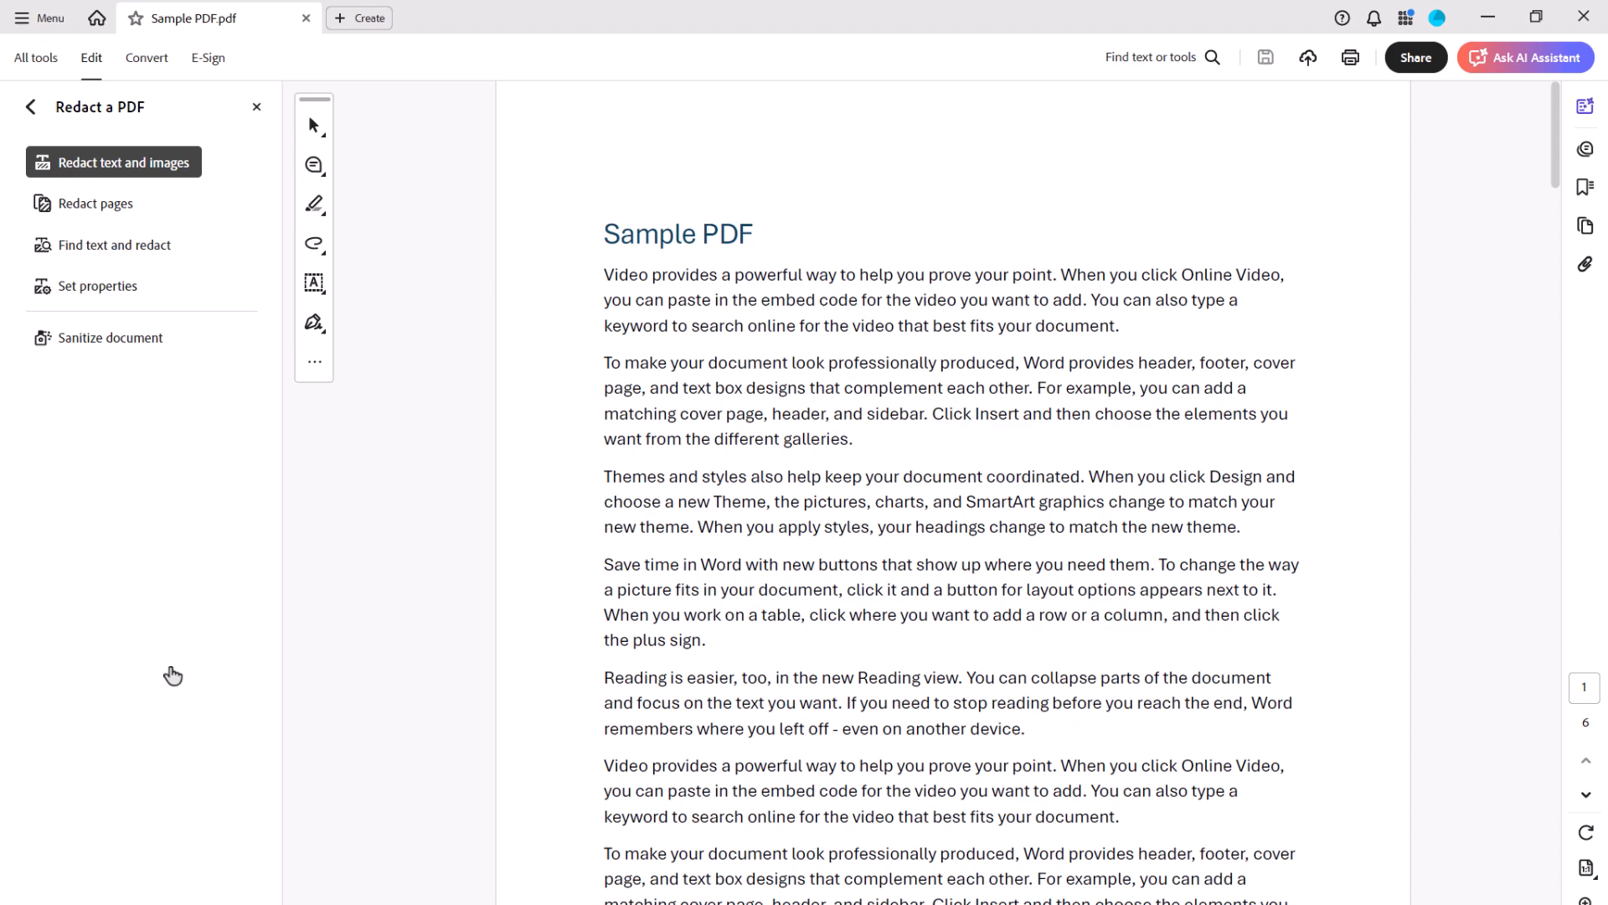
- Start Sanitize document and choose Selectively remove to scan for hidden information
click(107, 338)
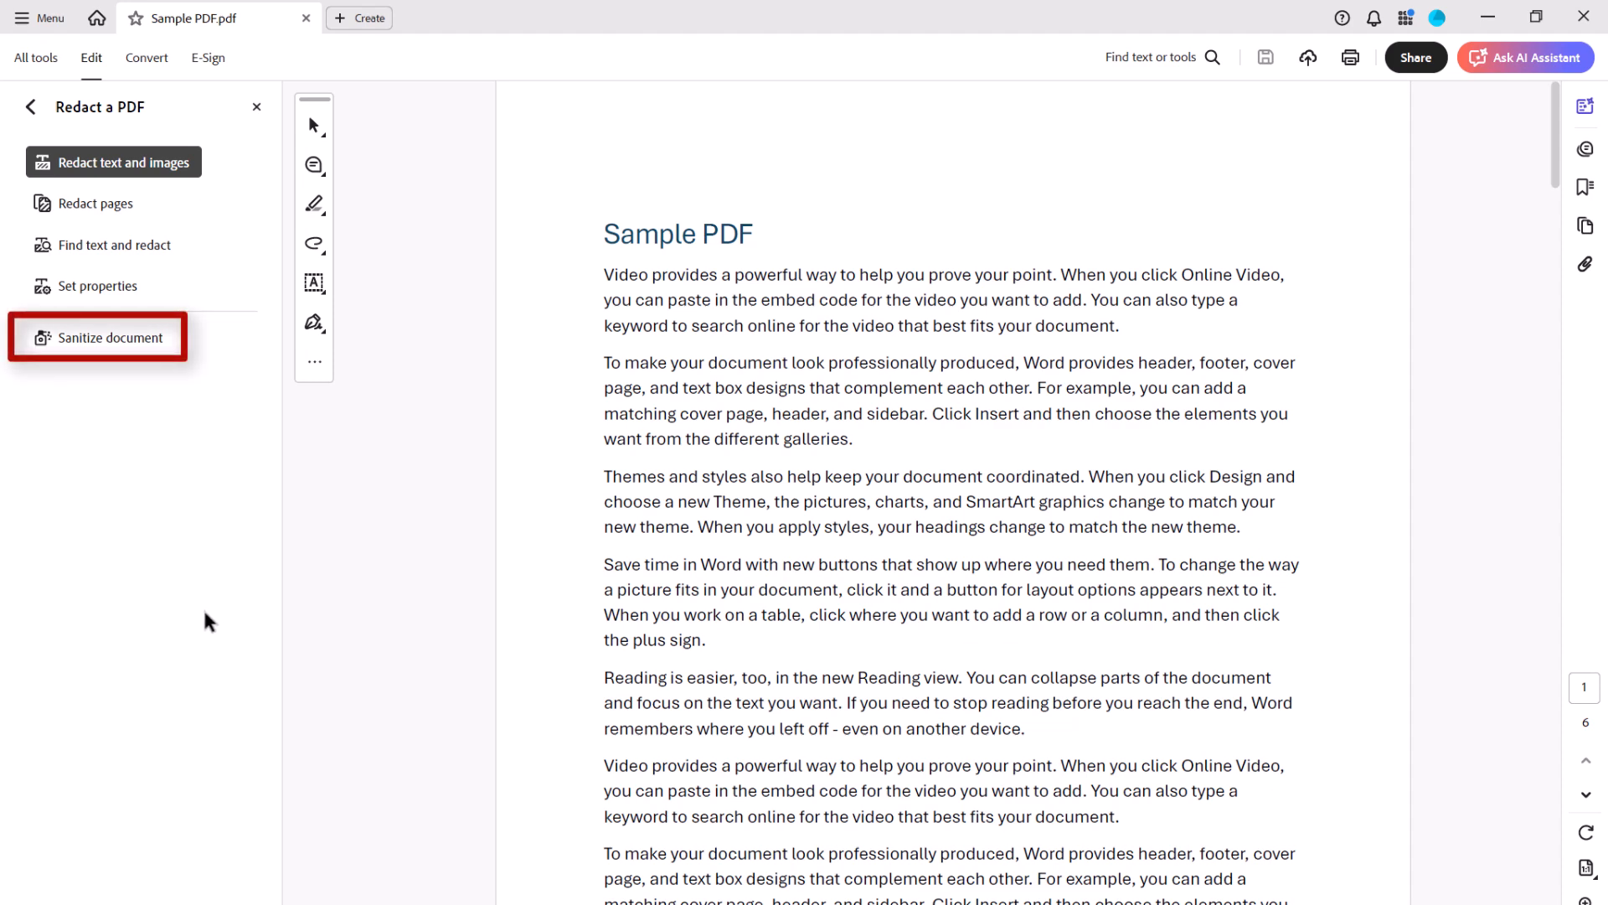
click(109, 338)
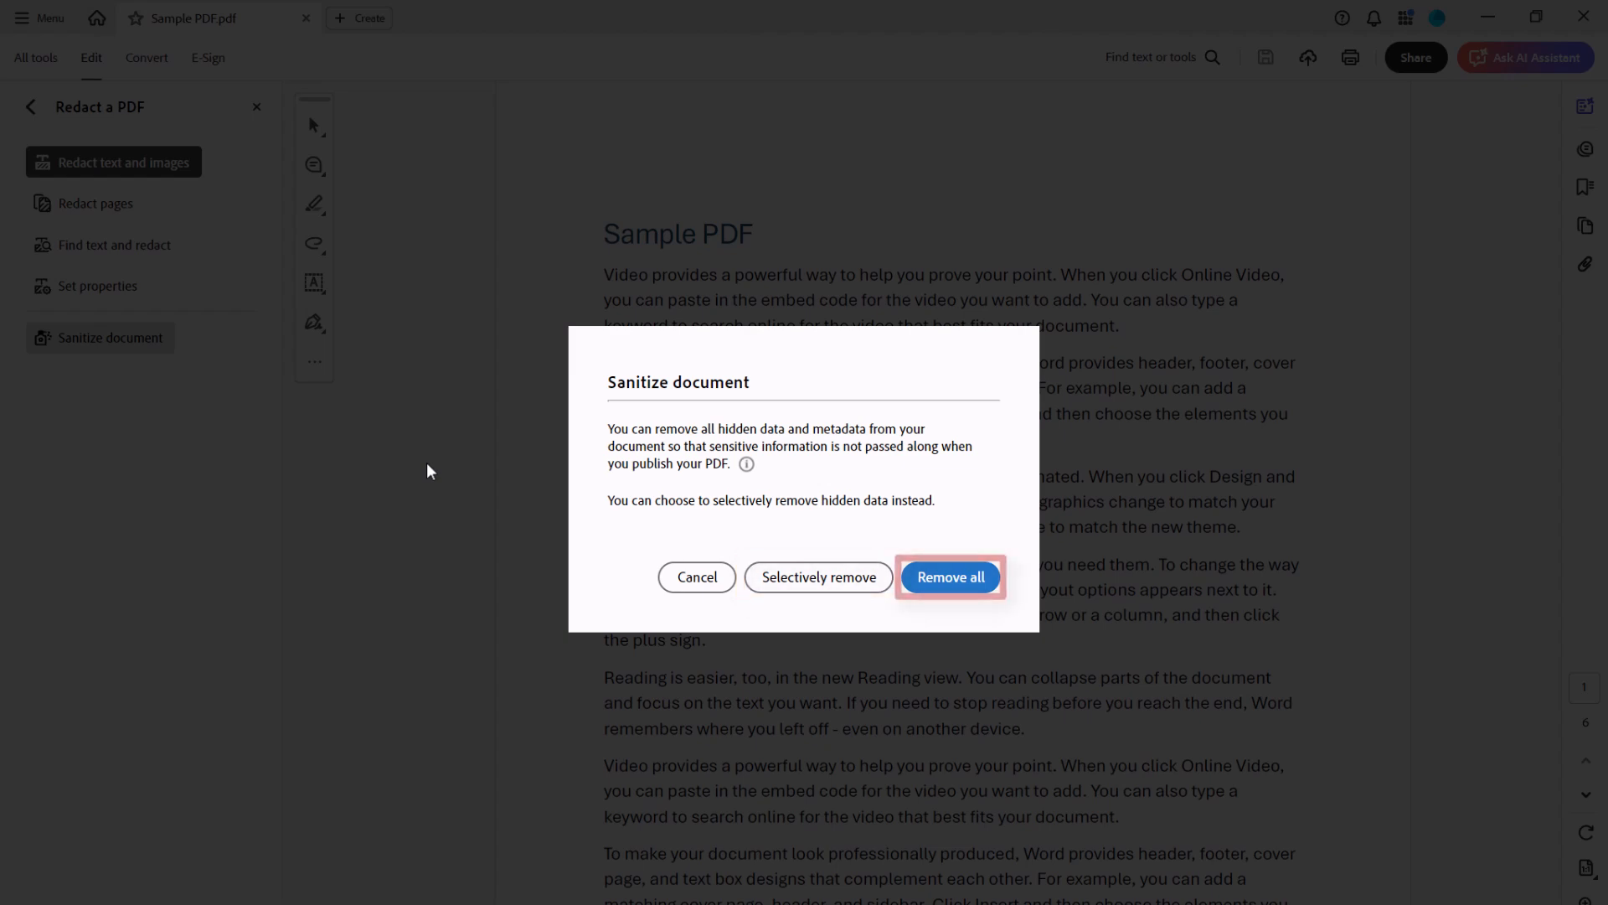
mouse_move(882, 737)
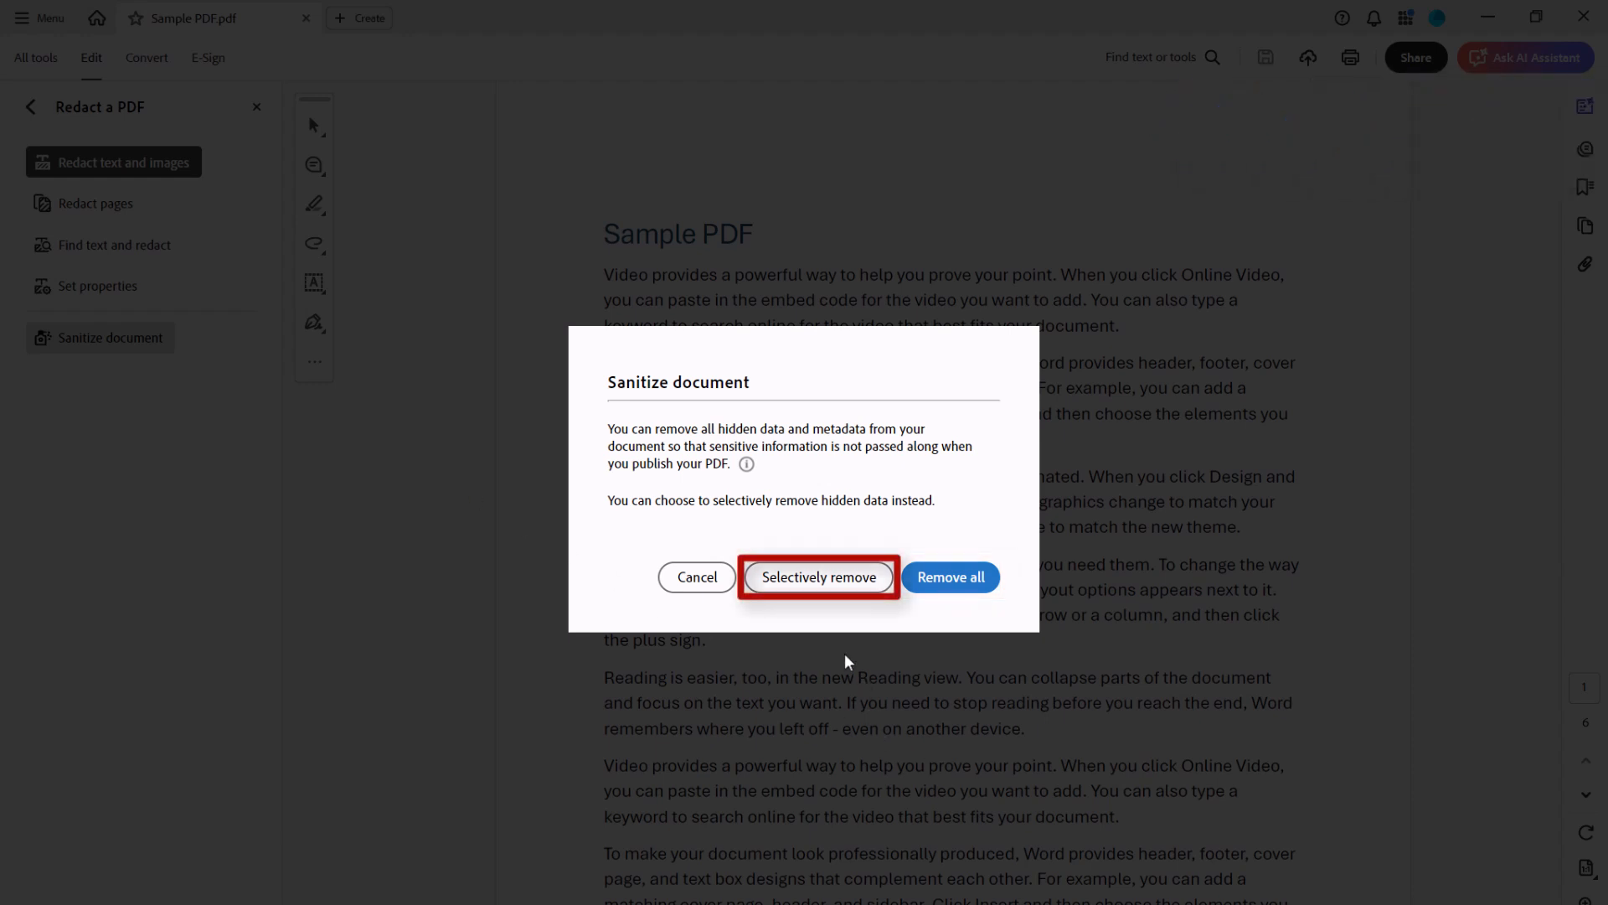
click(819, 576)
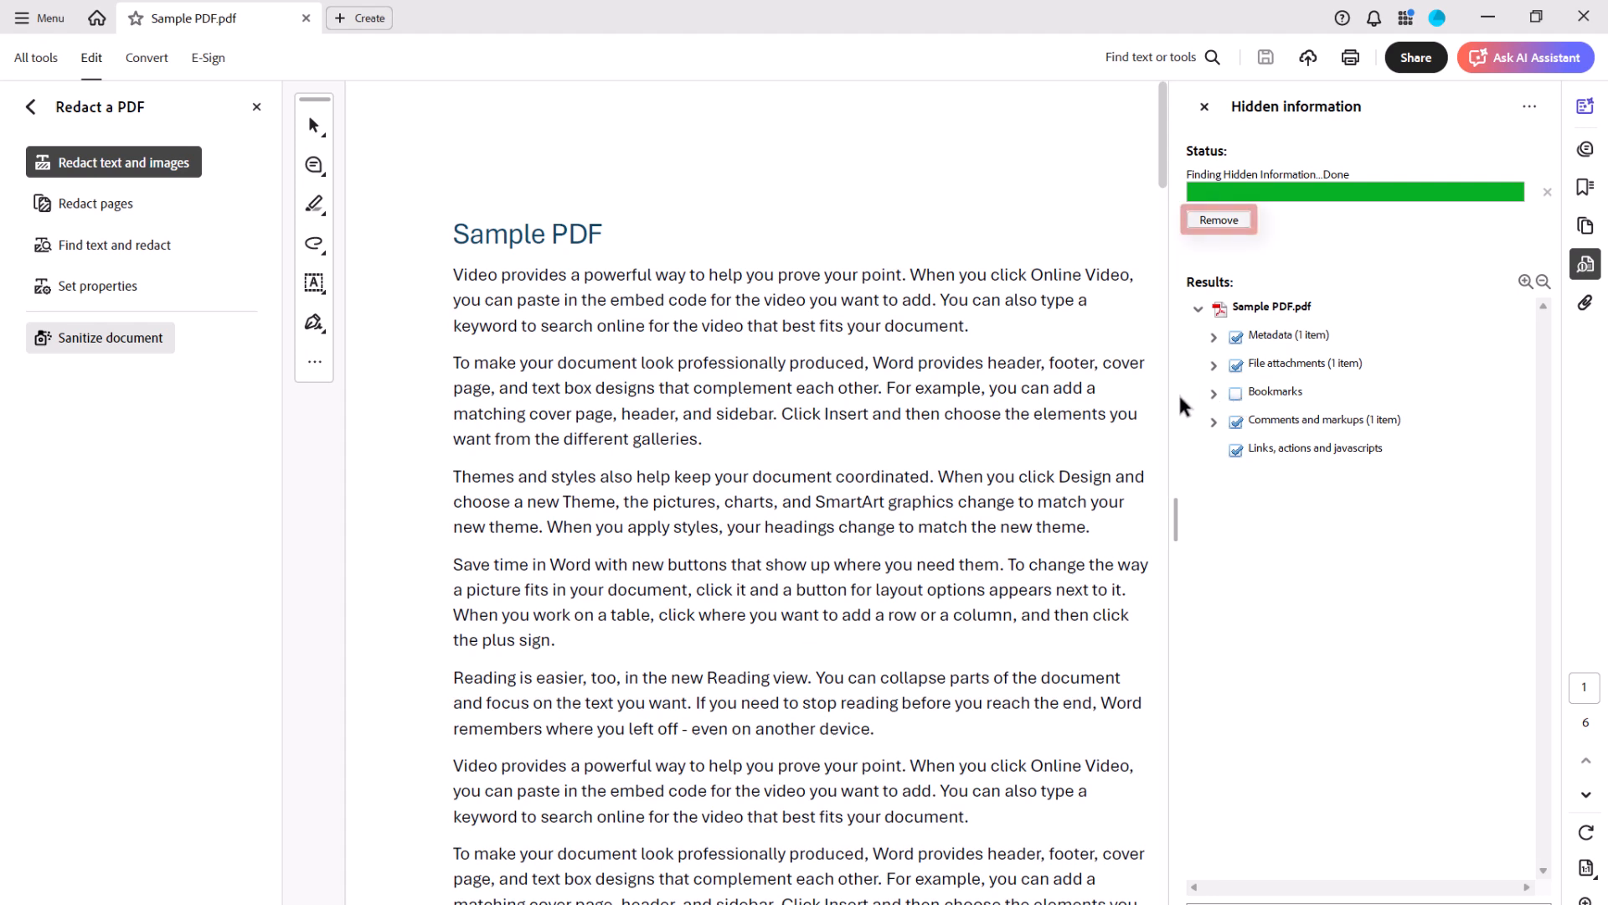
- Remove the checked metadata, attachments, comments and links, confirming the Remove Hidden Information warning
click(1220, 220)
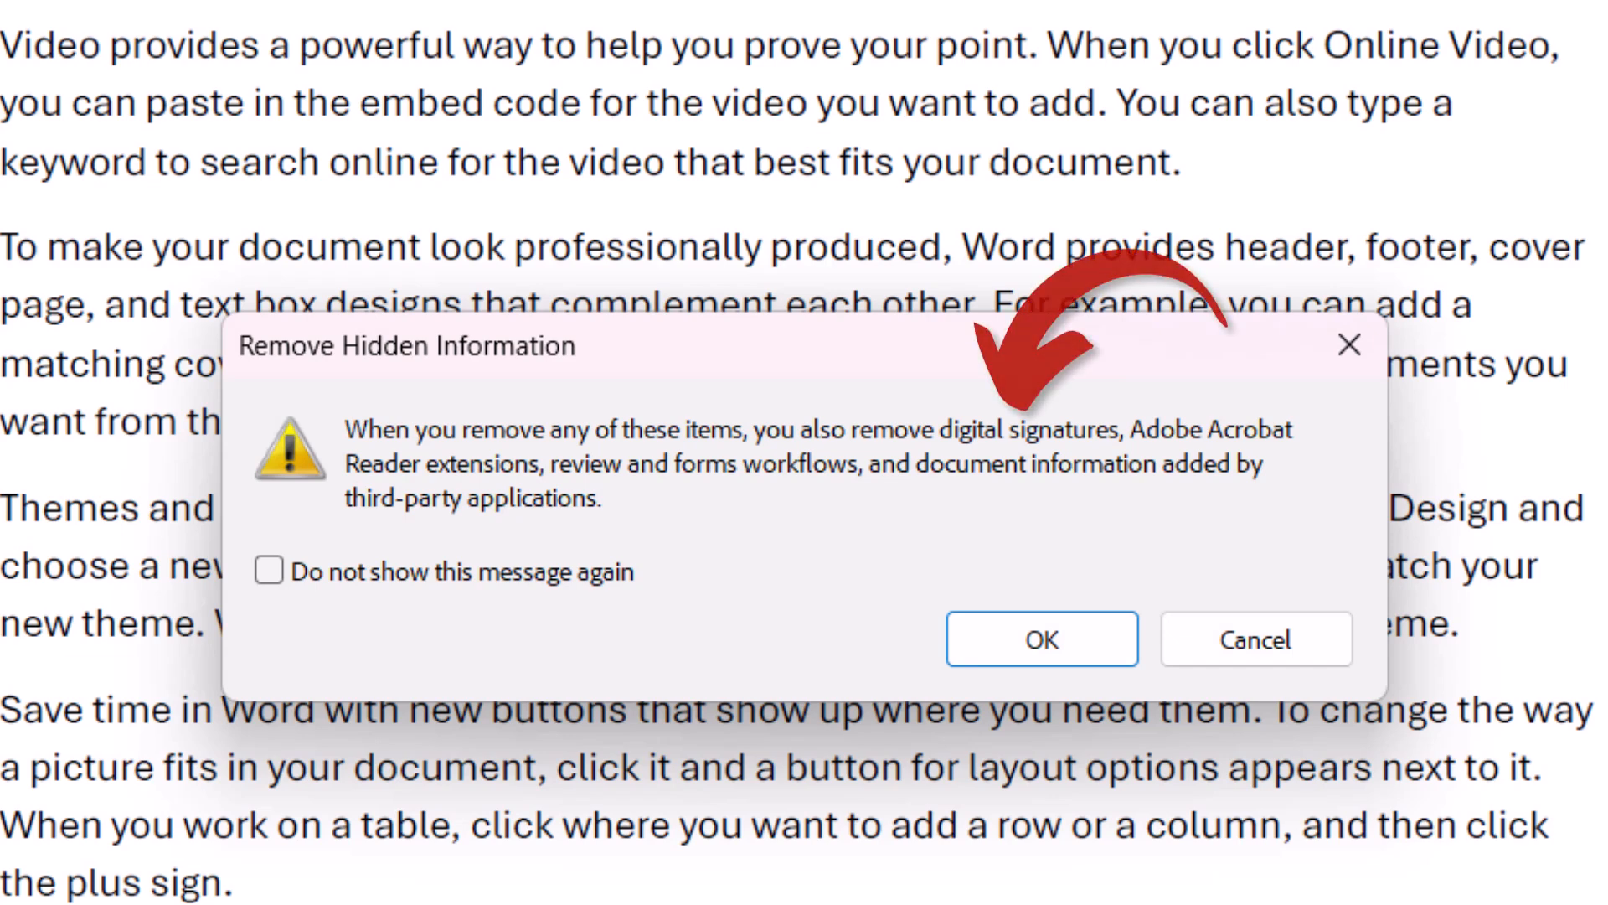
click(1042, 640)
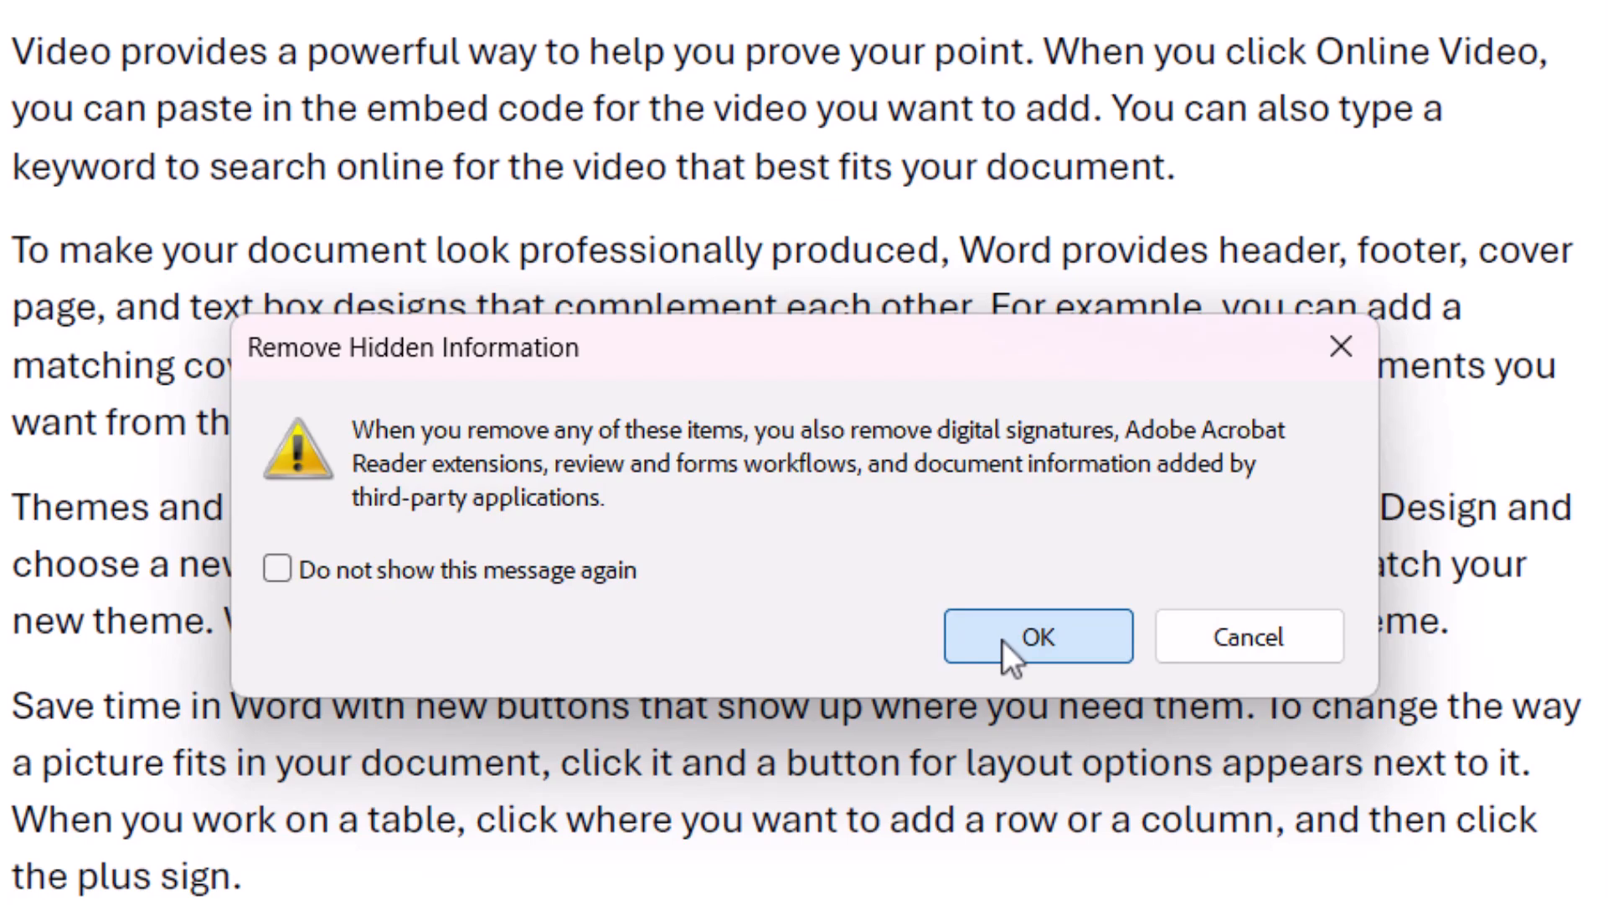
click(1037, 637)
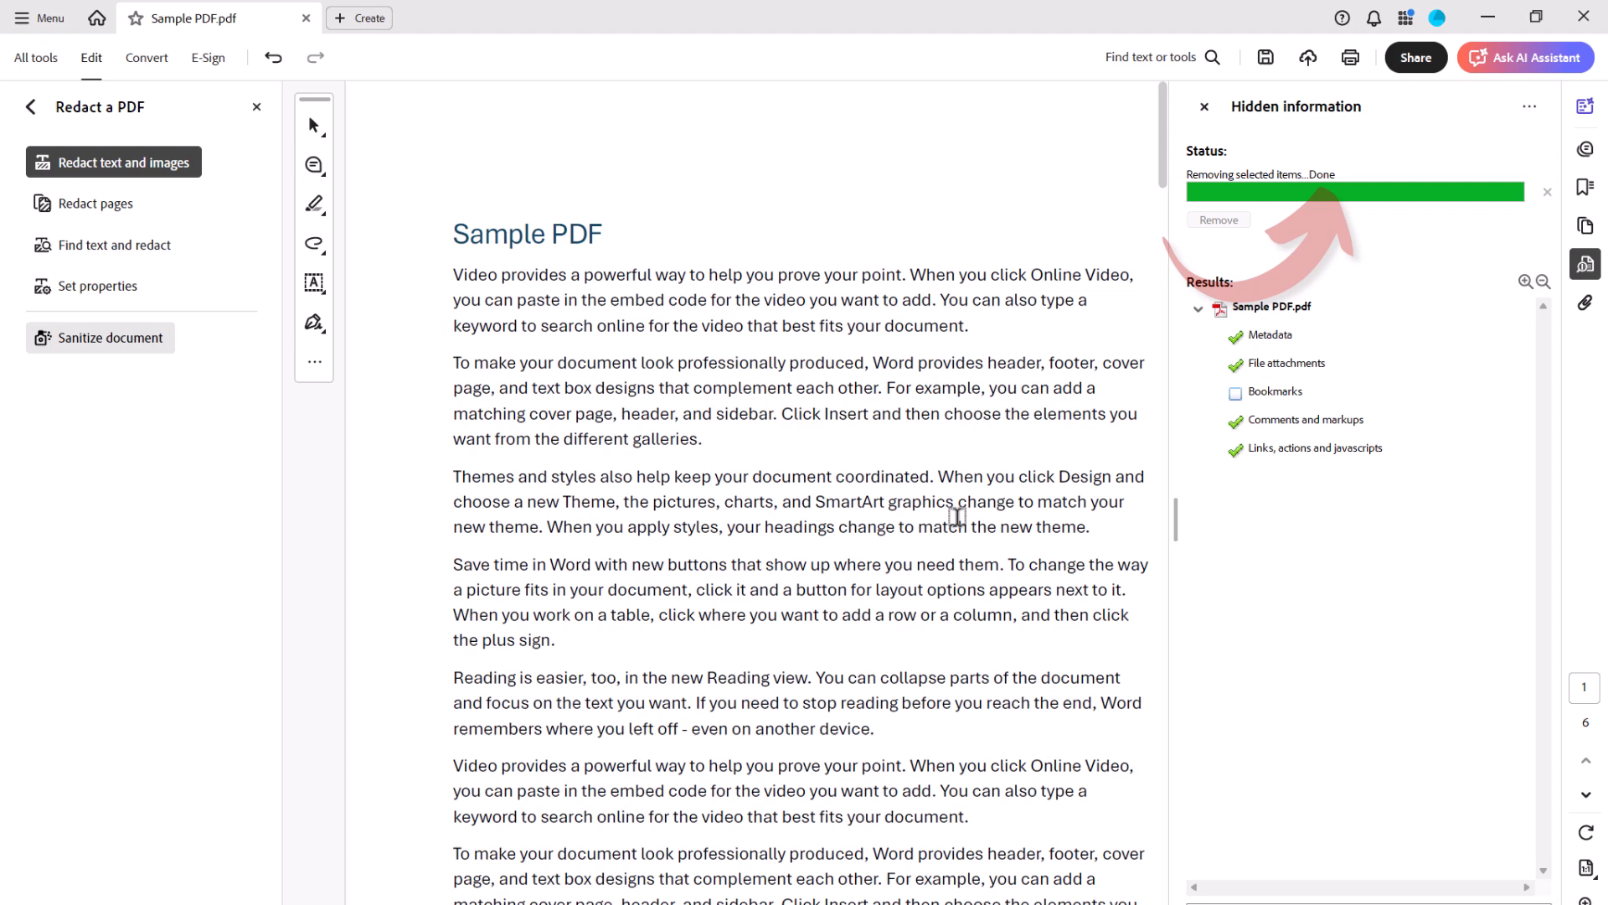
- Save the cleaned PDF as 'Sanitized Version' in the Confidential PDFs folder via Save as
click(47, 20)
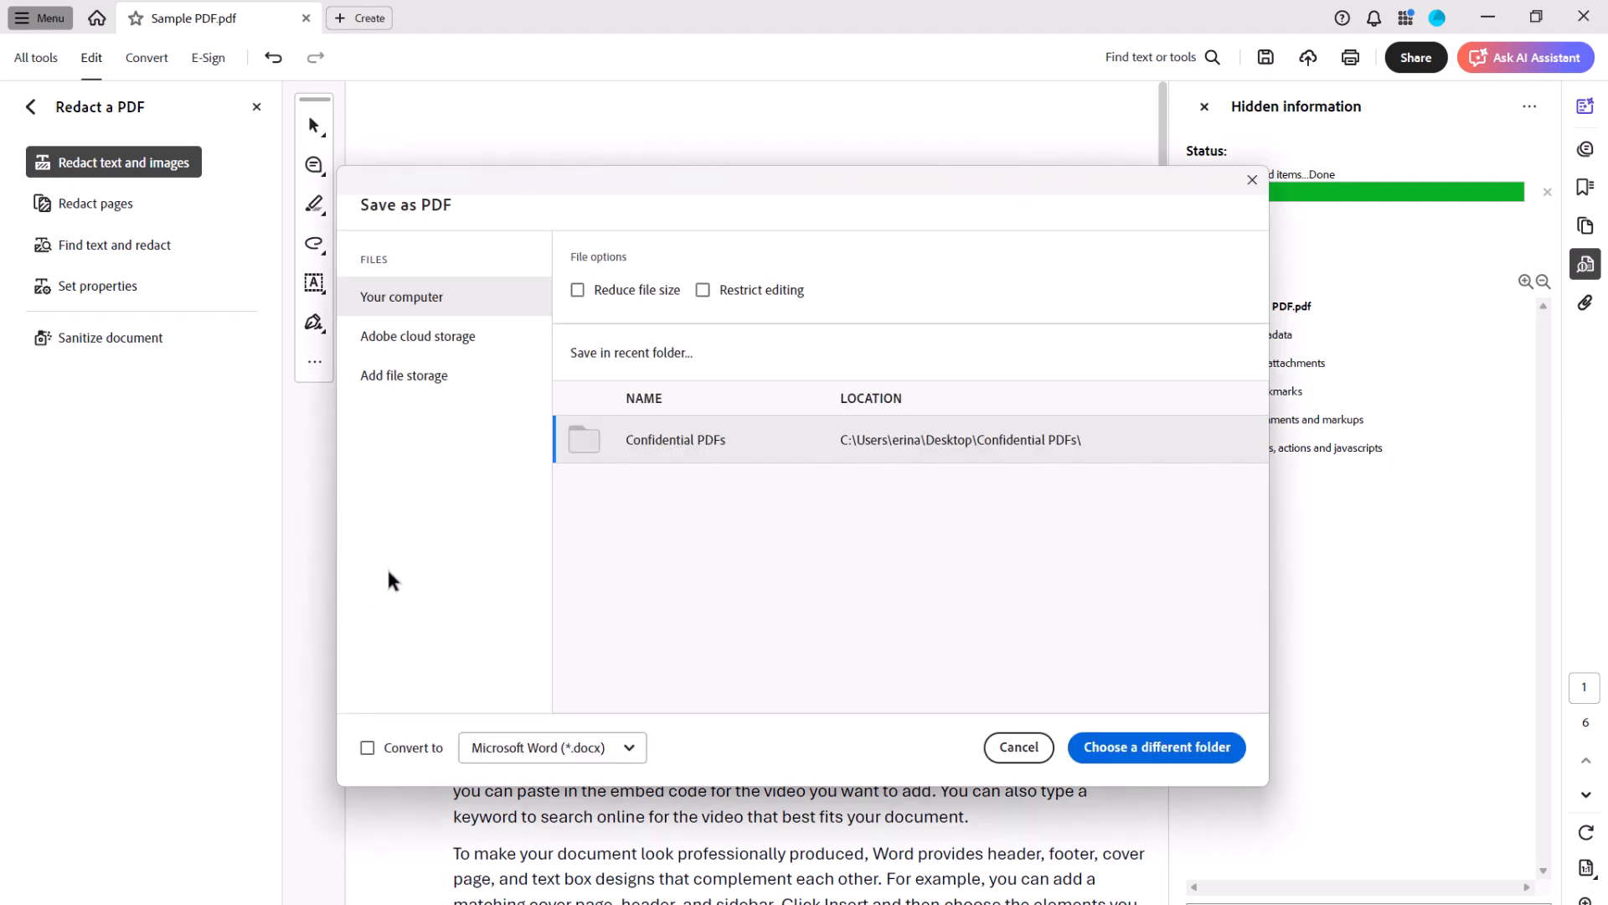
mouse_move(554, 449)
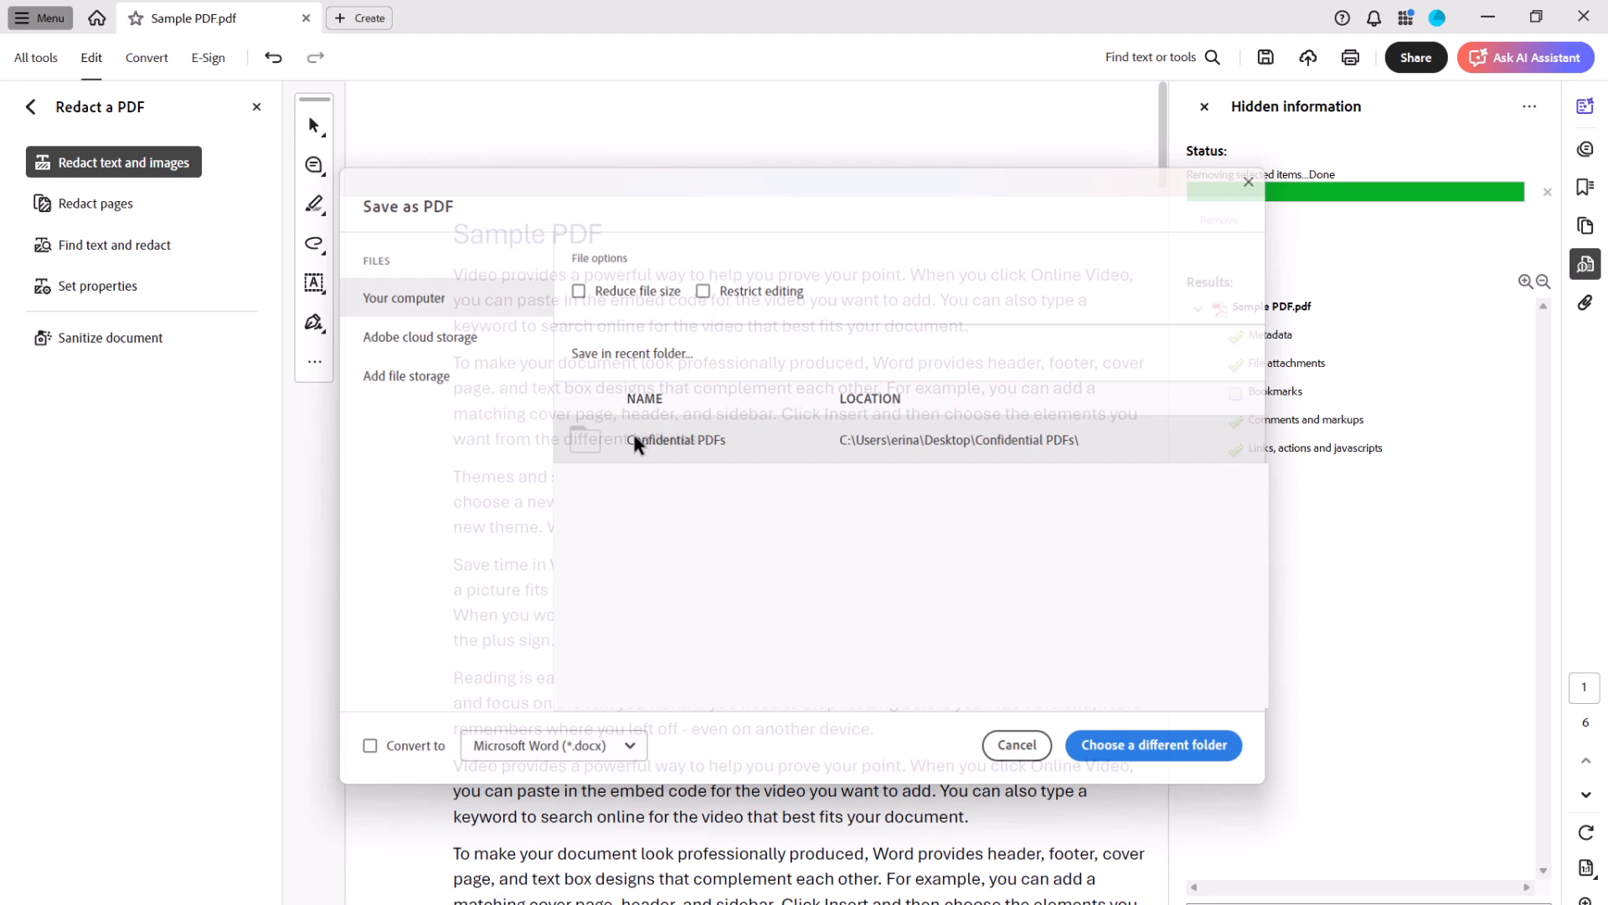
click(1153, 744)
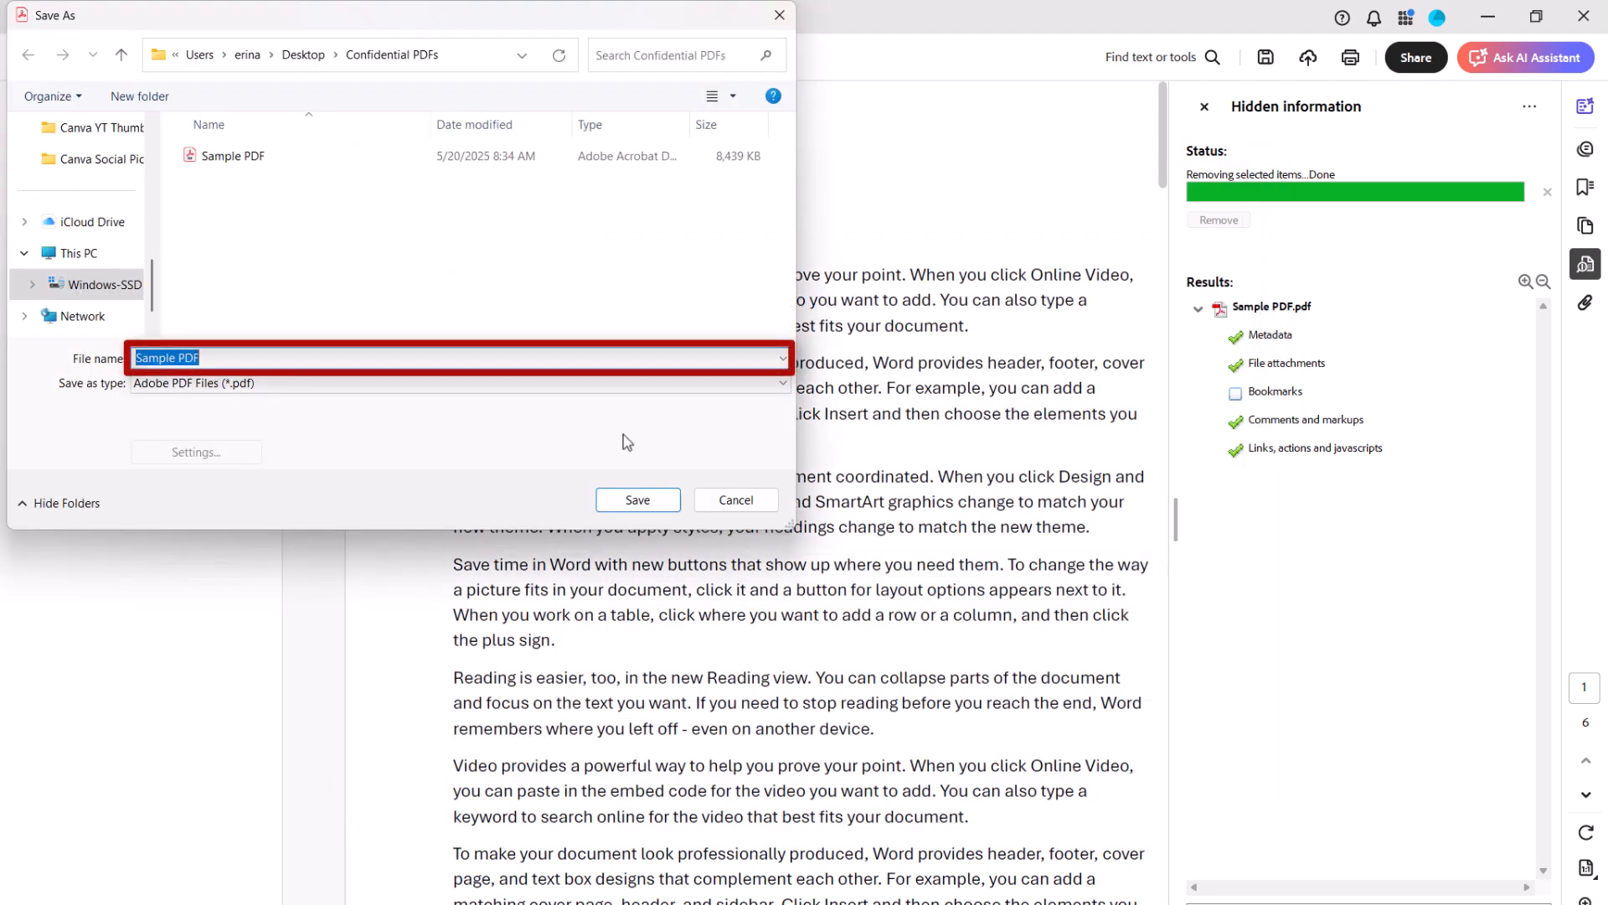
mouse_move(299, 312)
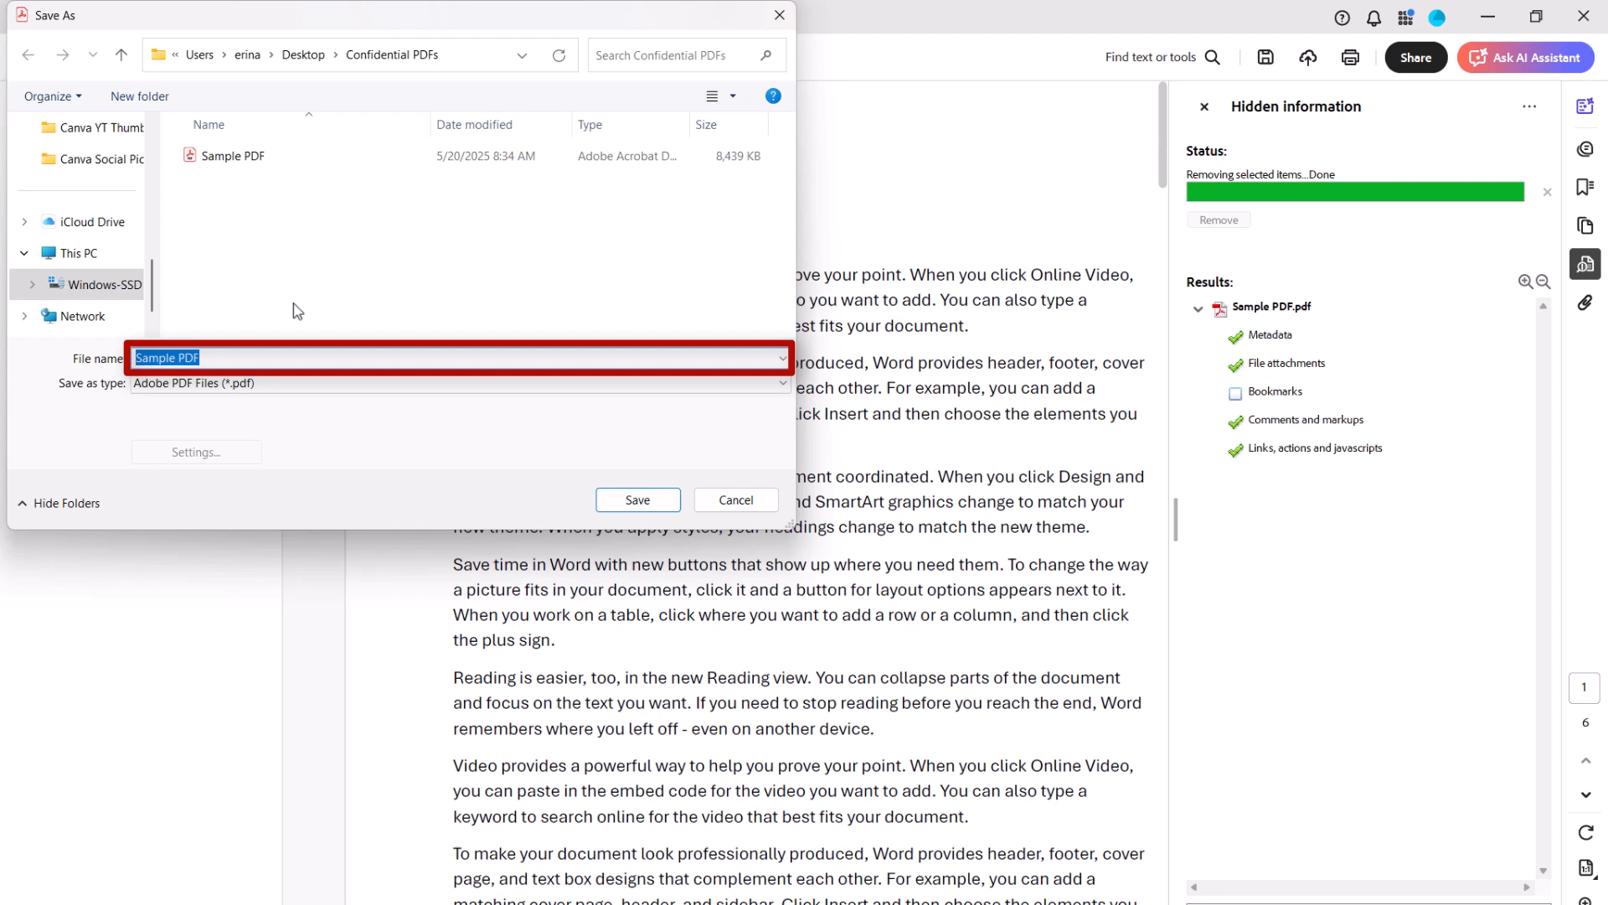
text(Sanitized Version)
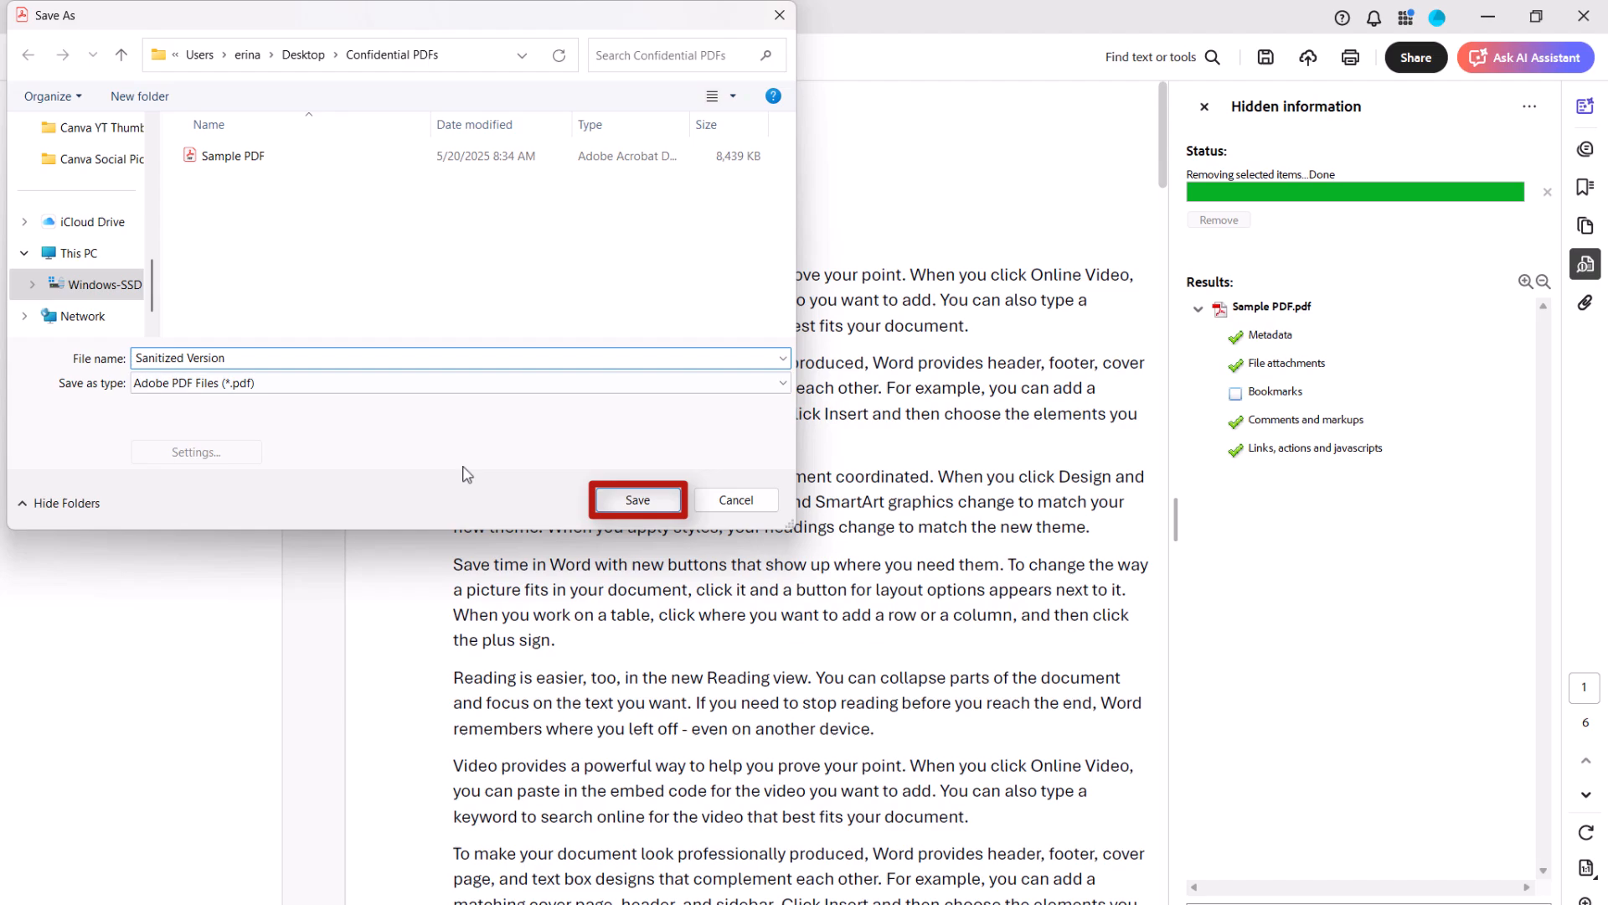
click(636, 499)
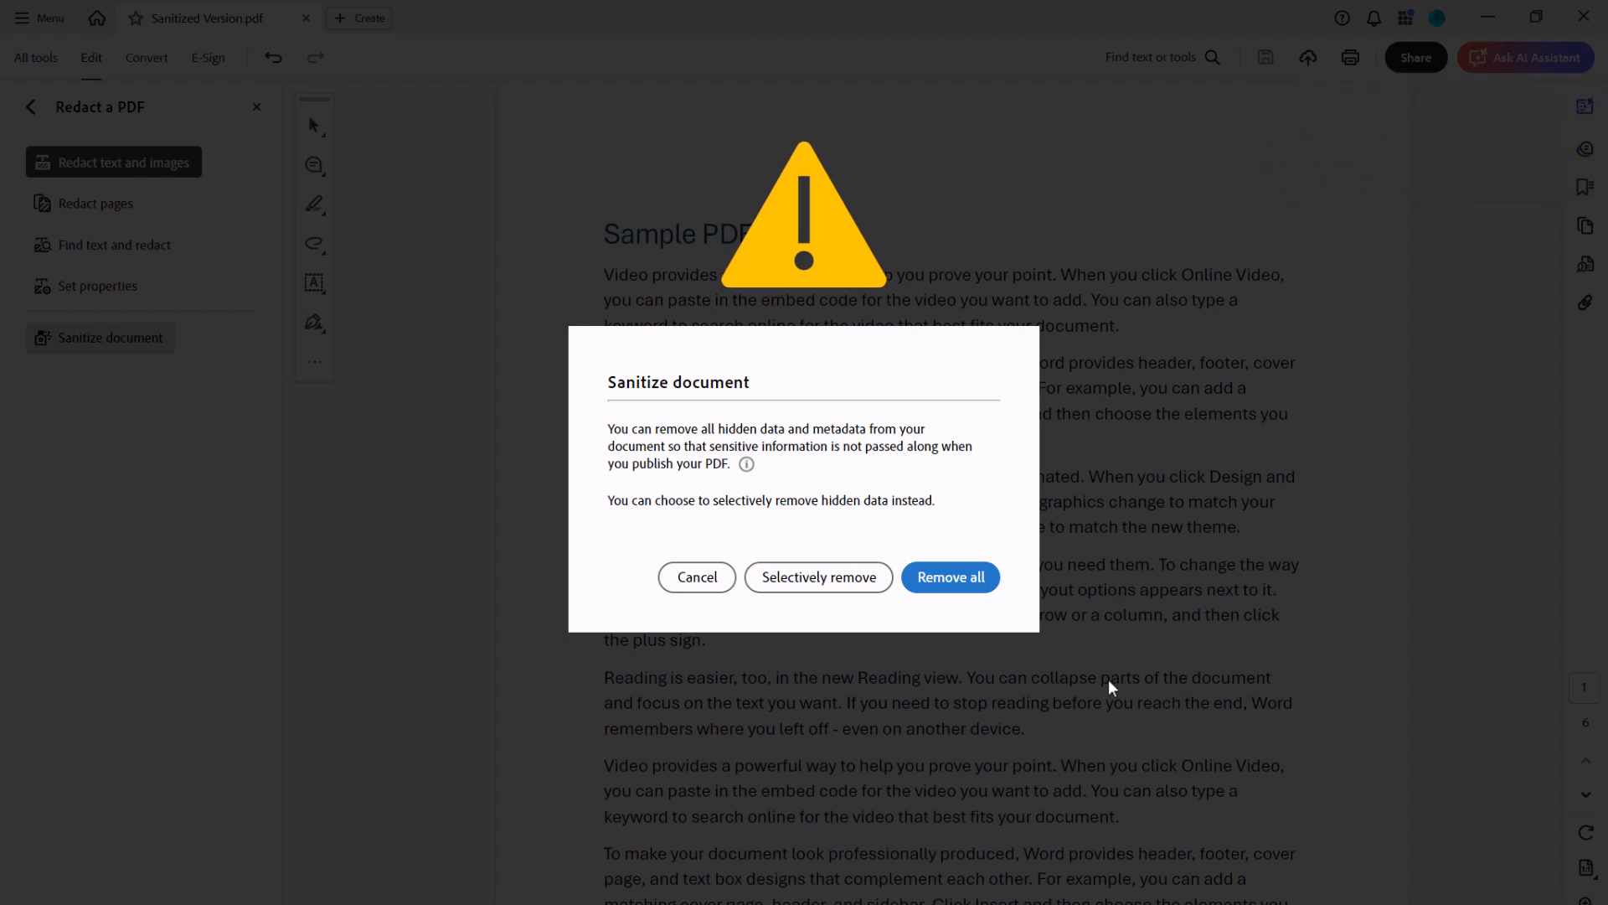
- Run Remove all on the sanitized file and save it as 'Sanitized Version_v2' in Confidential PDFs
click(950, 576)
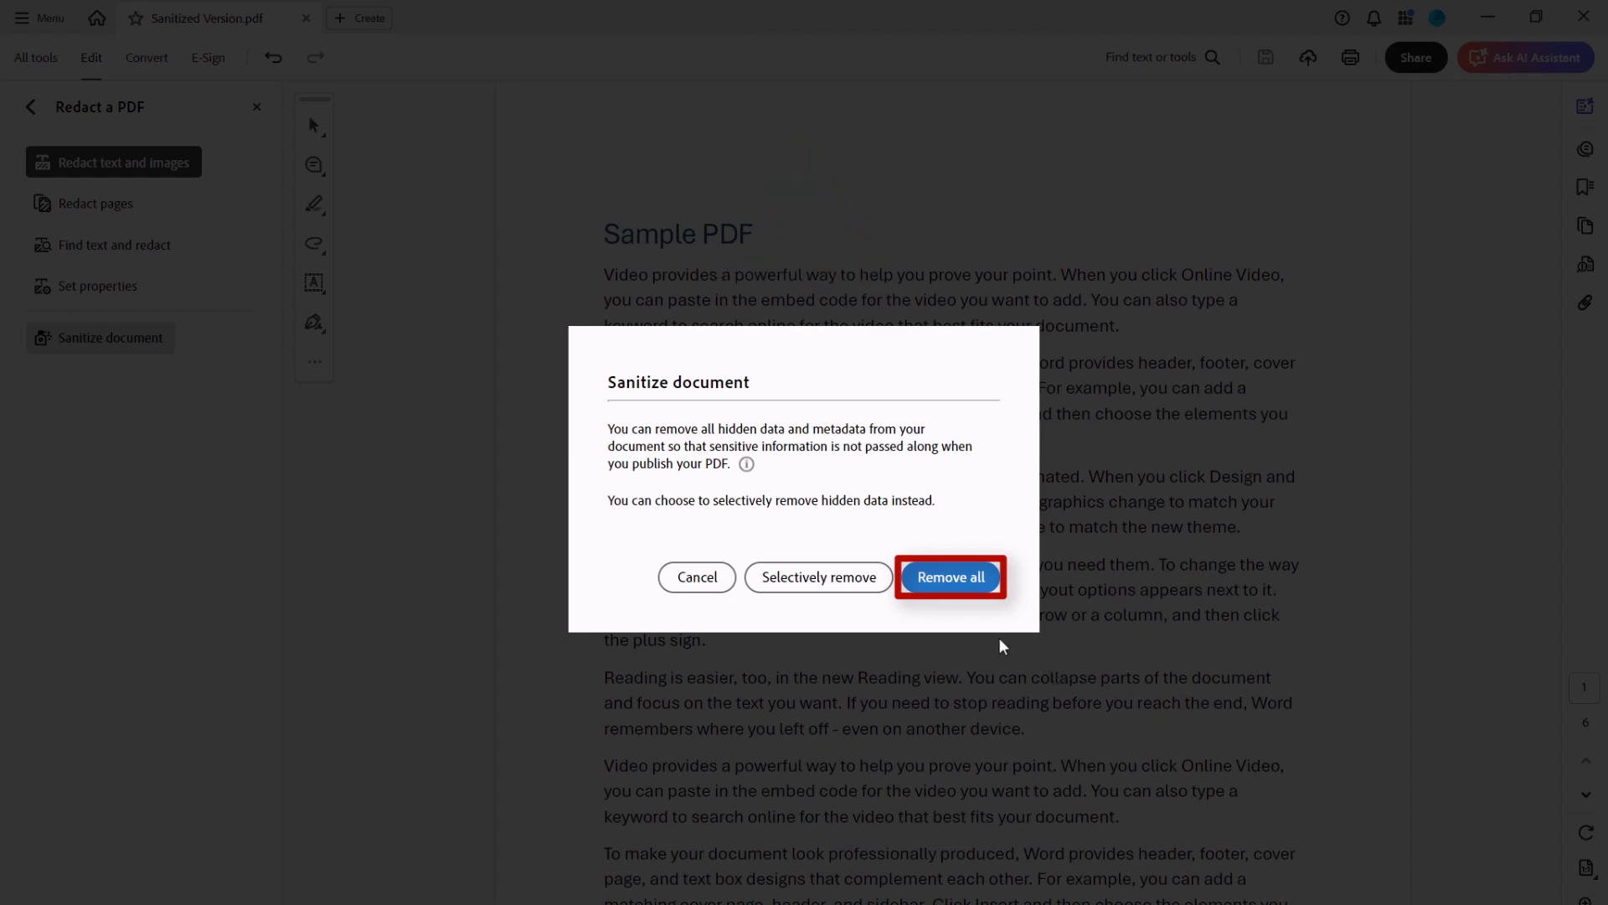
click(950, 576)
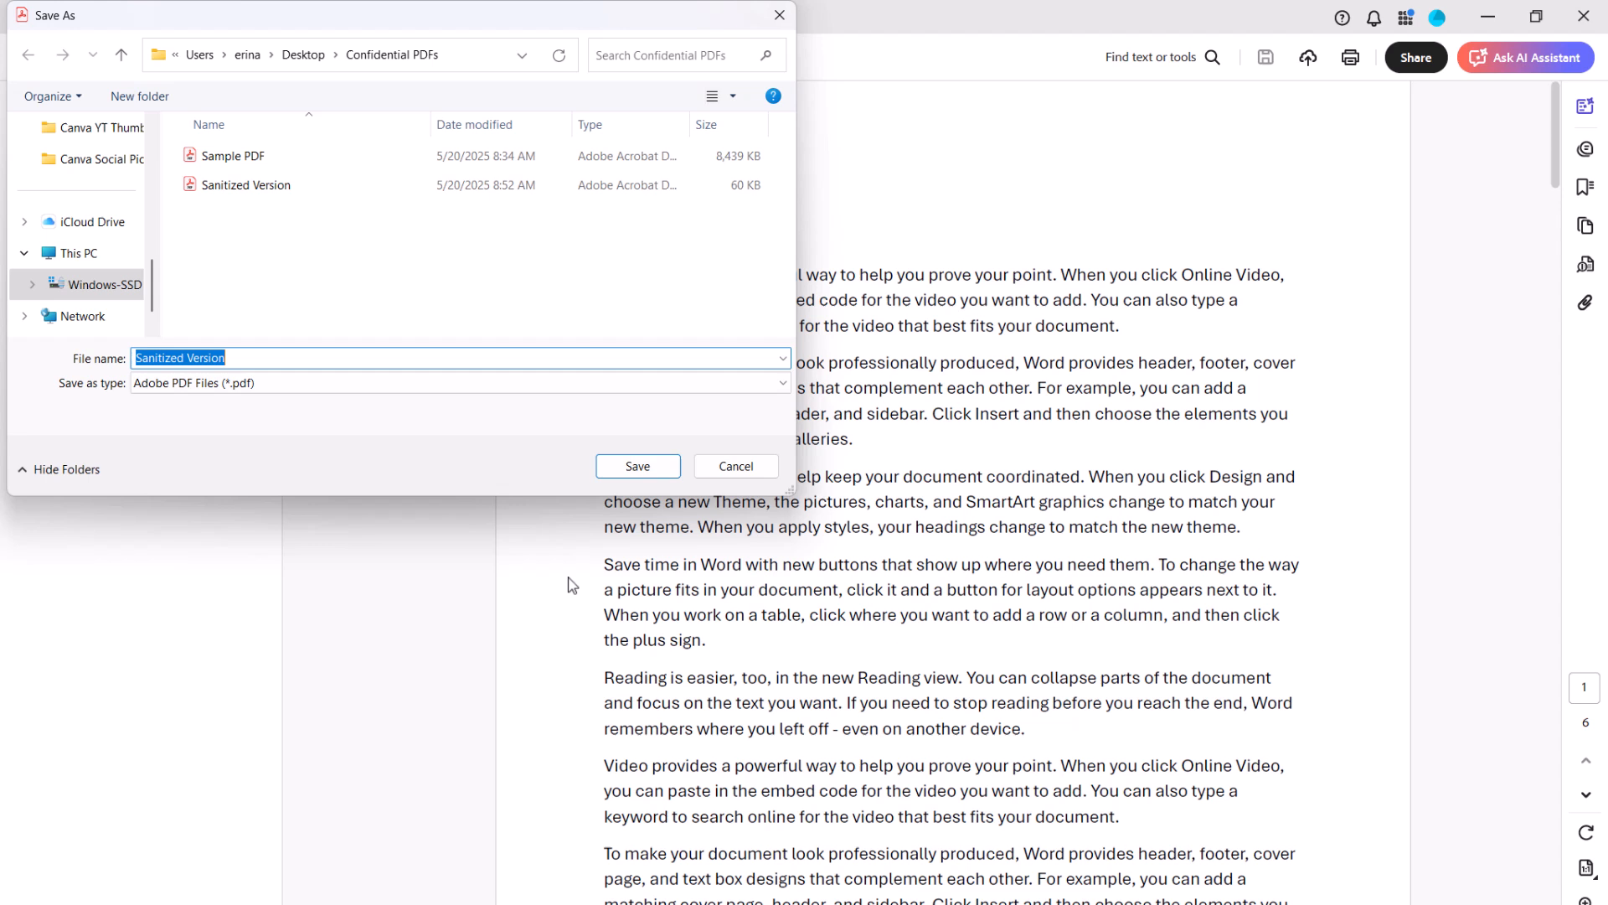
mouse_move(439, 499)
text(_)
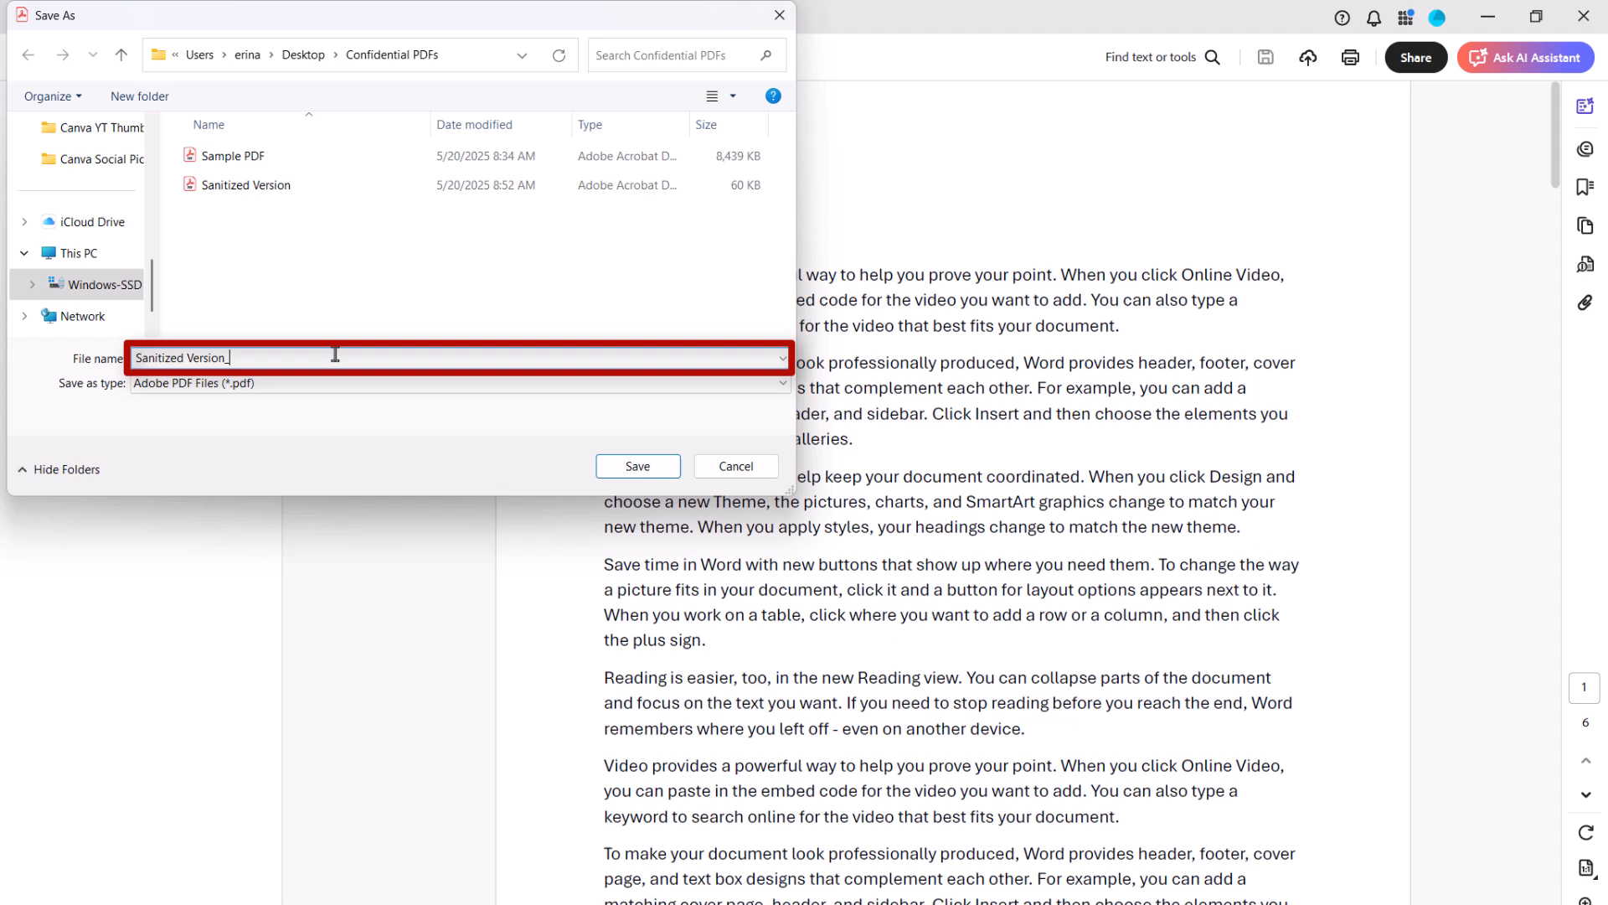
text(v2)
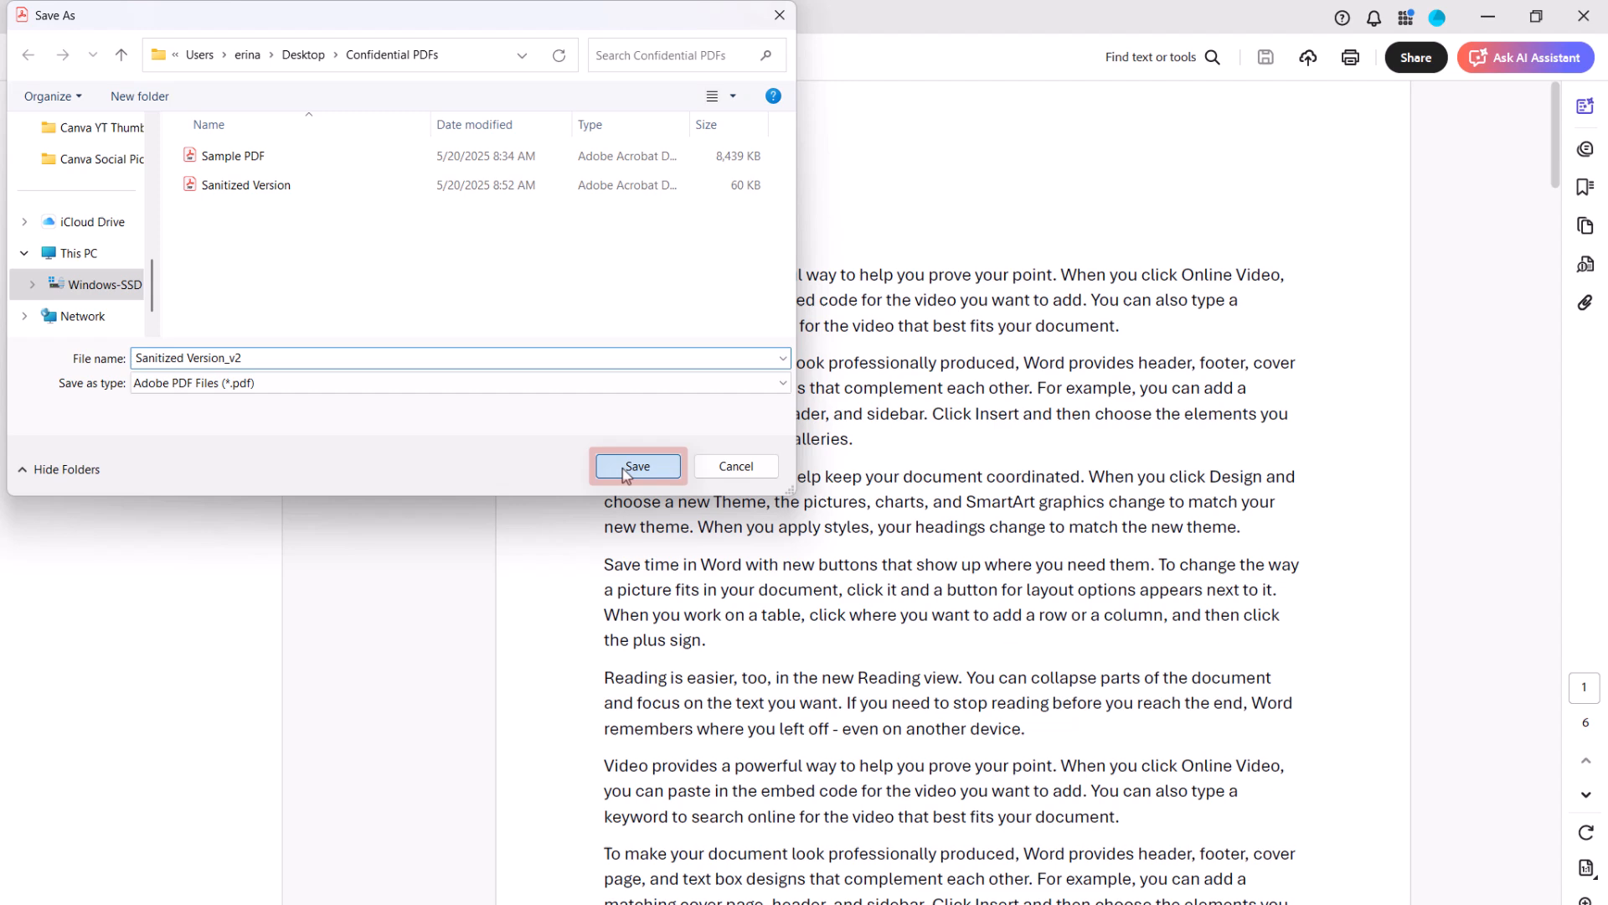
click(637, 466)
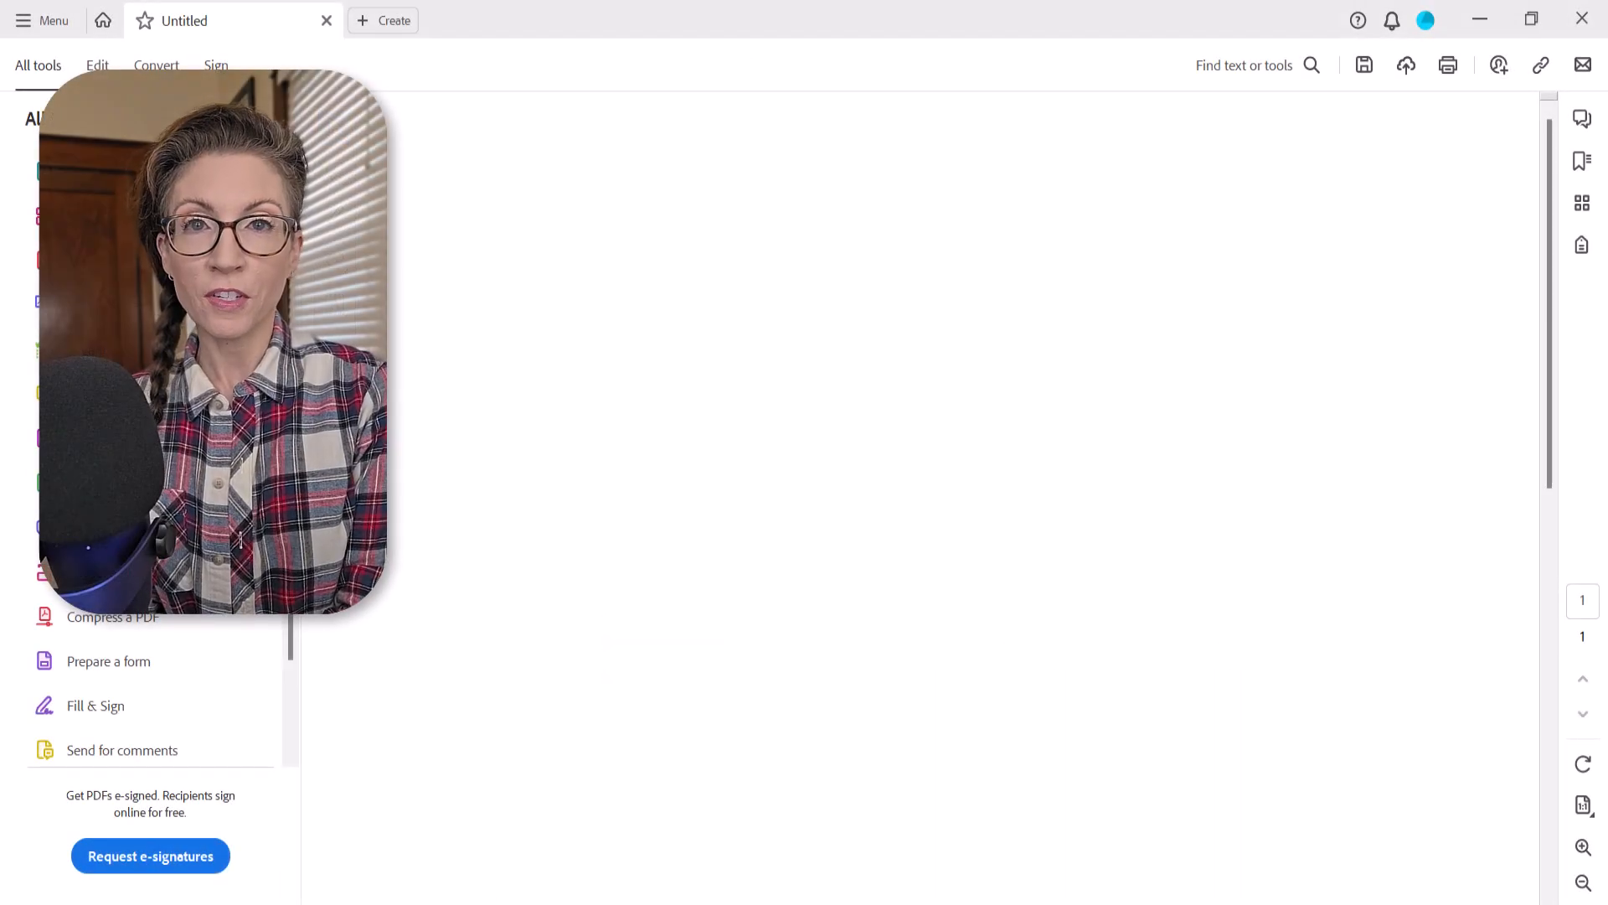